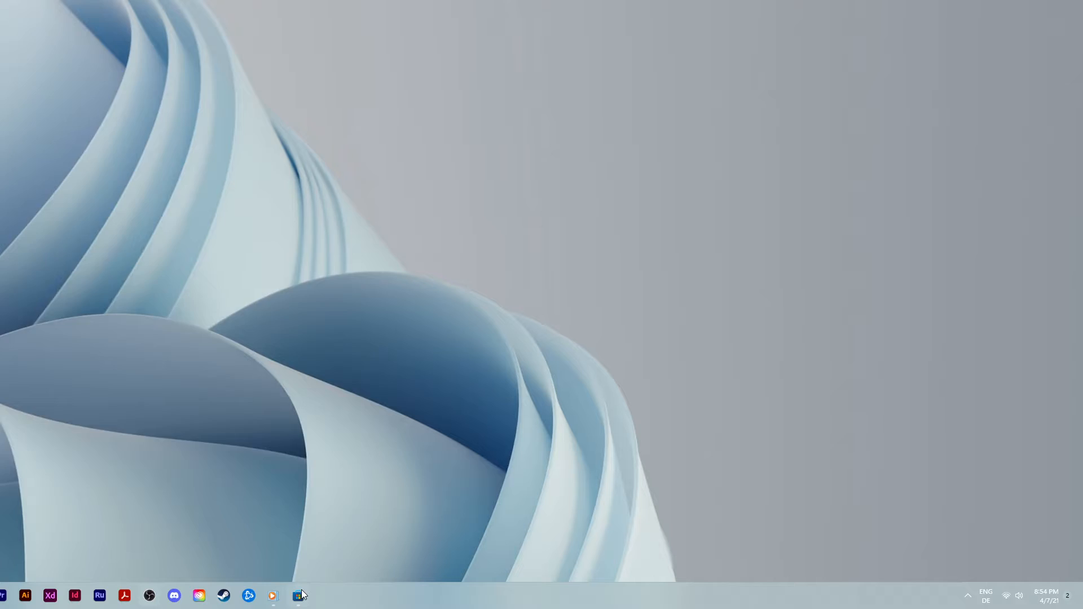
Step: Return to the TranslucentTB store page and search the store for 'transluce'
click(298, 595)
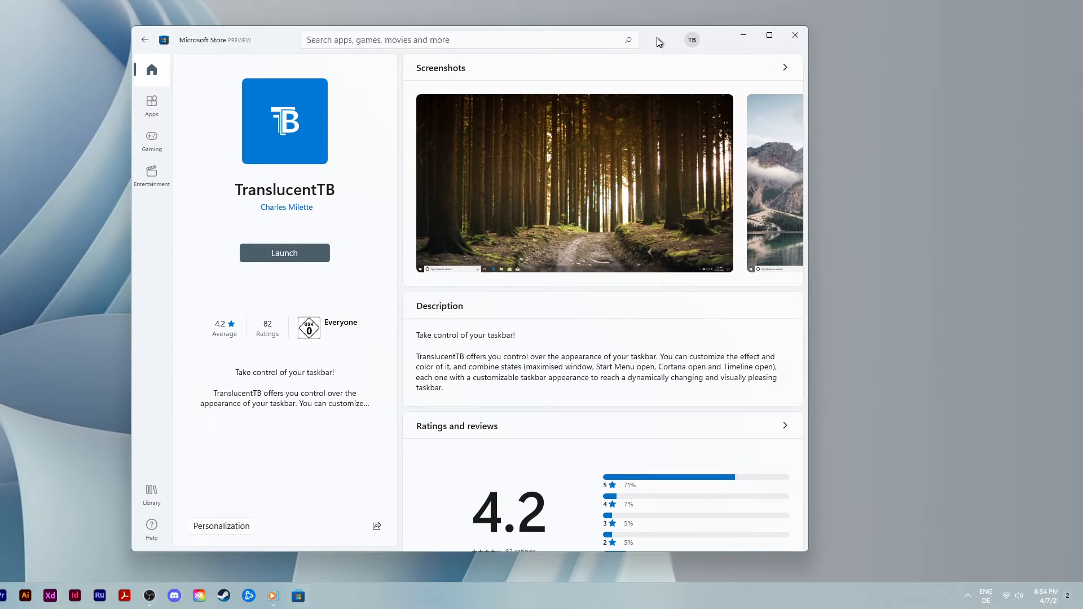
click(470, 40)
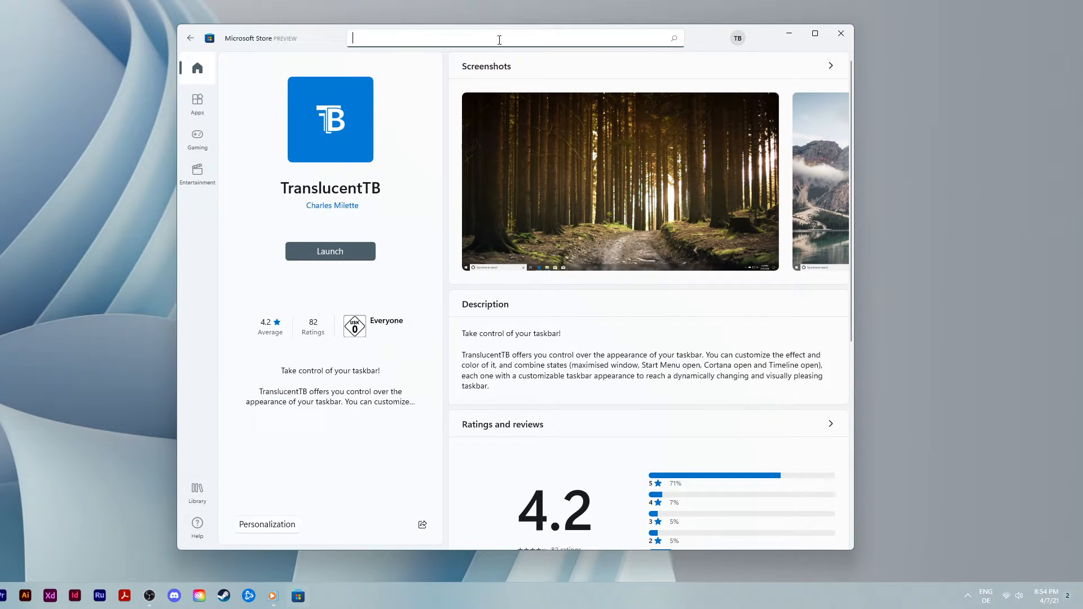
text(translucenttb)
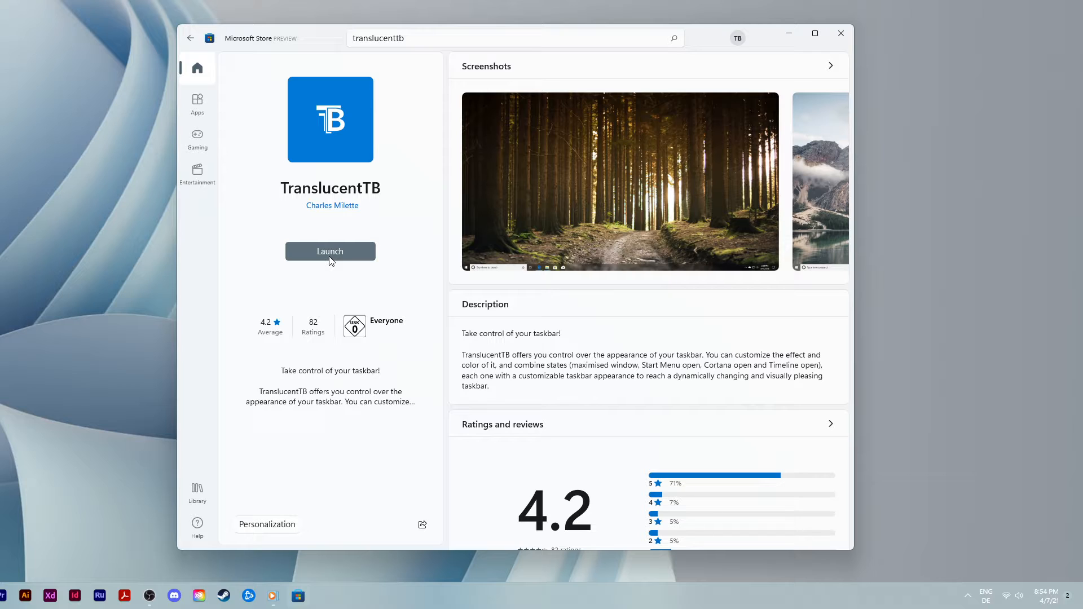
mouse_move(354, 257)
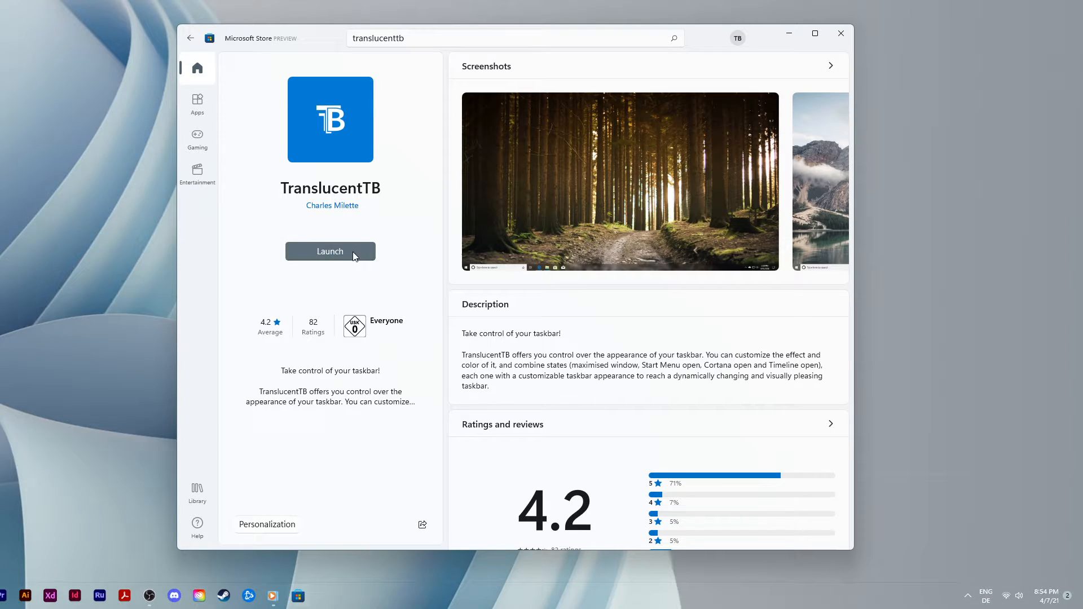
mouse_move(788, 33)
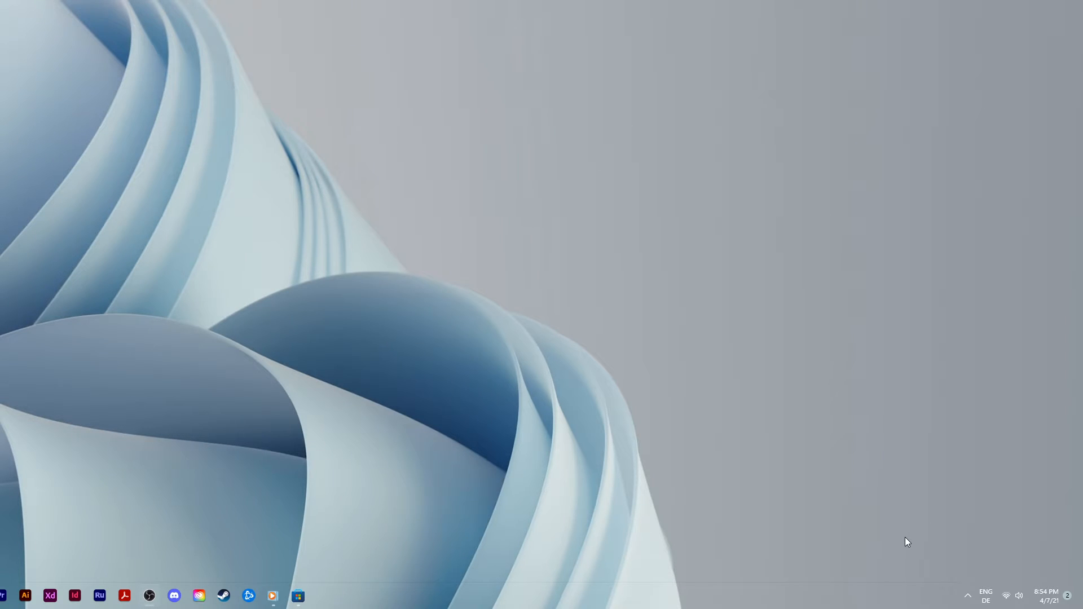
mouse_move(967, 596)
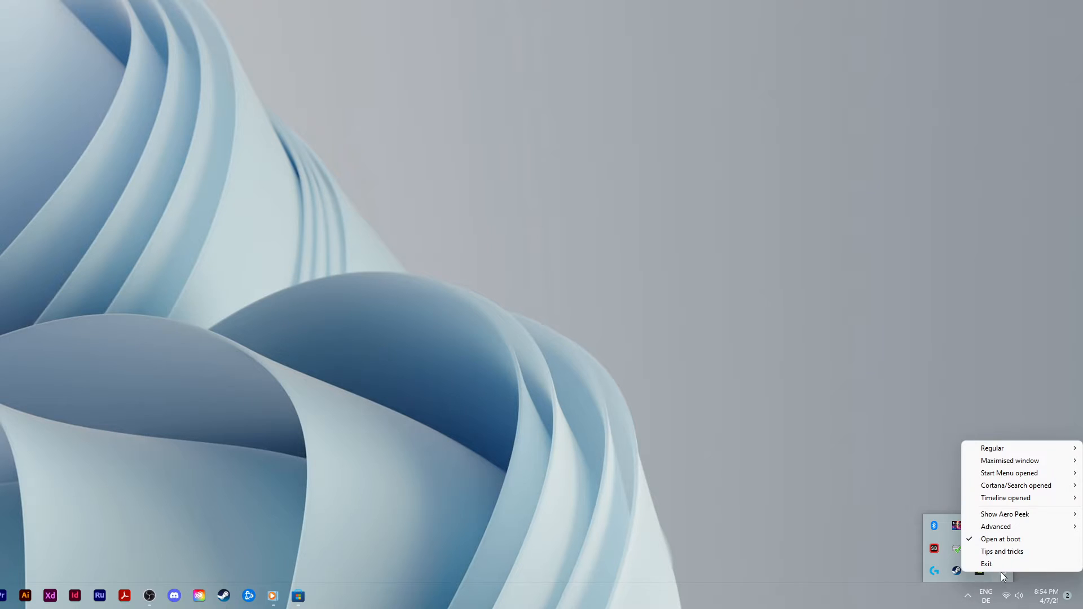
mouse_move(992, 447)
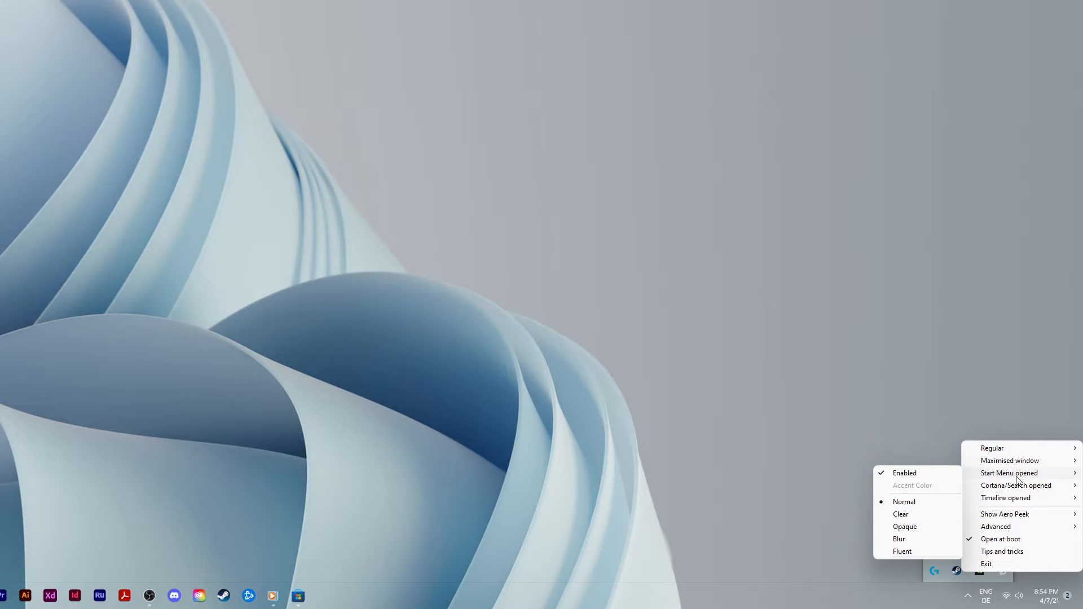
mouse_move(1015, 488)
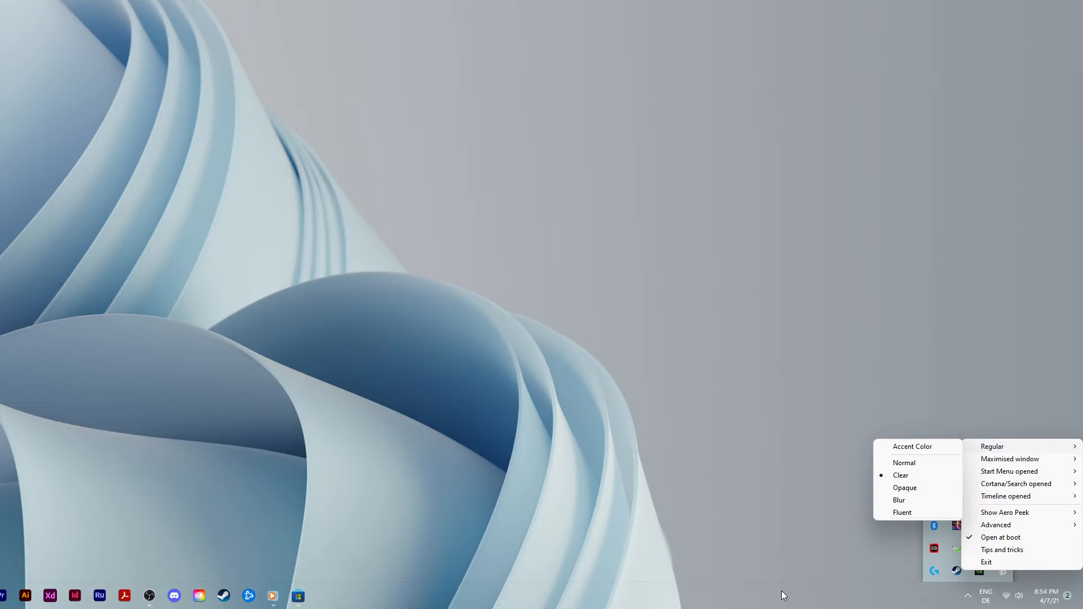
mouse_move(1009, 578)
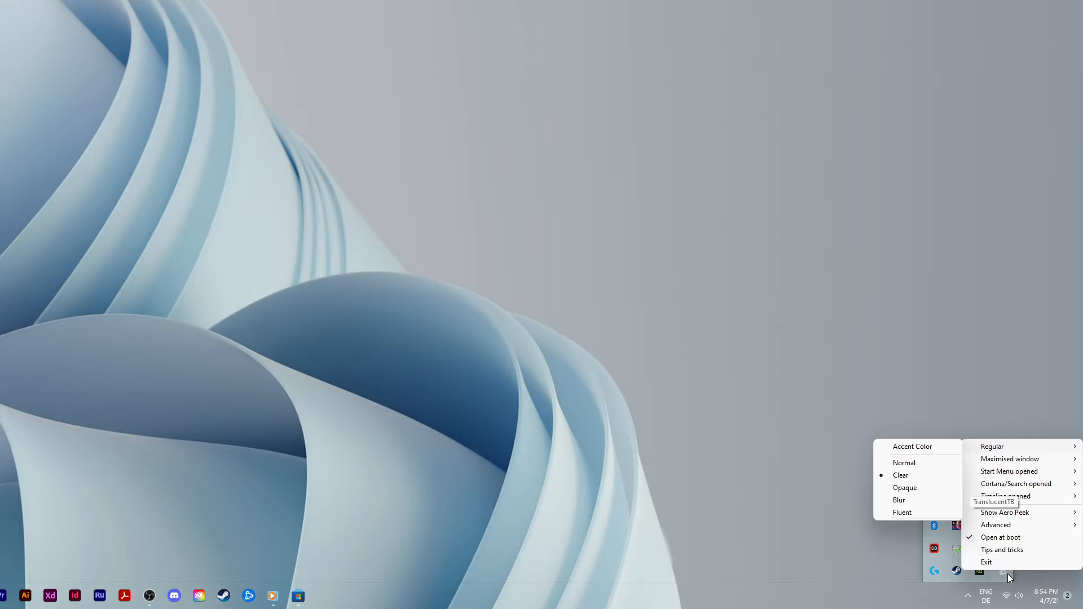
mouse_move(991, 446)
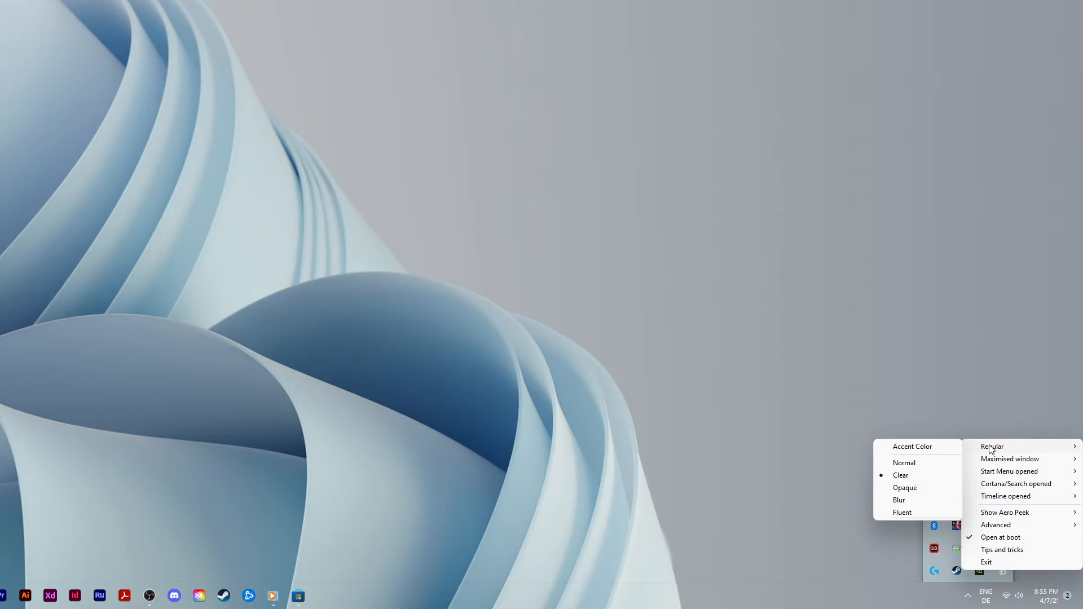
mouse_move(904, 481)
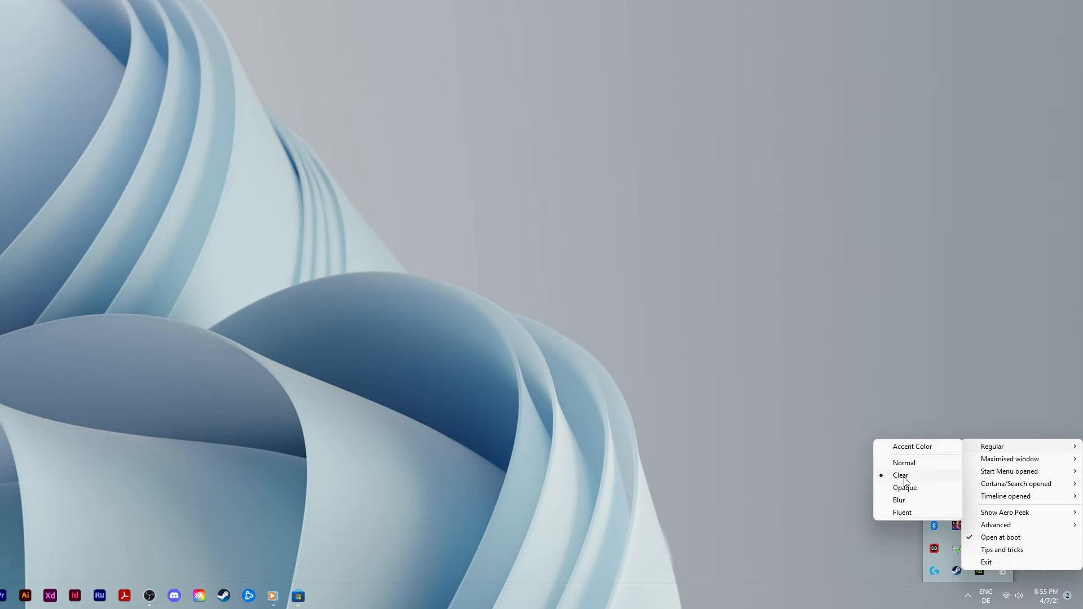
mouse_move(905, 517)
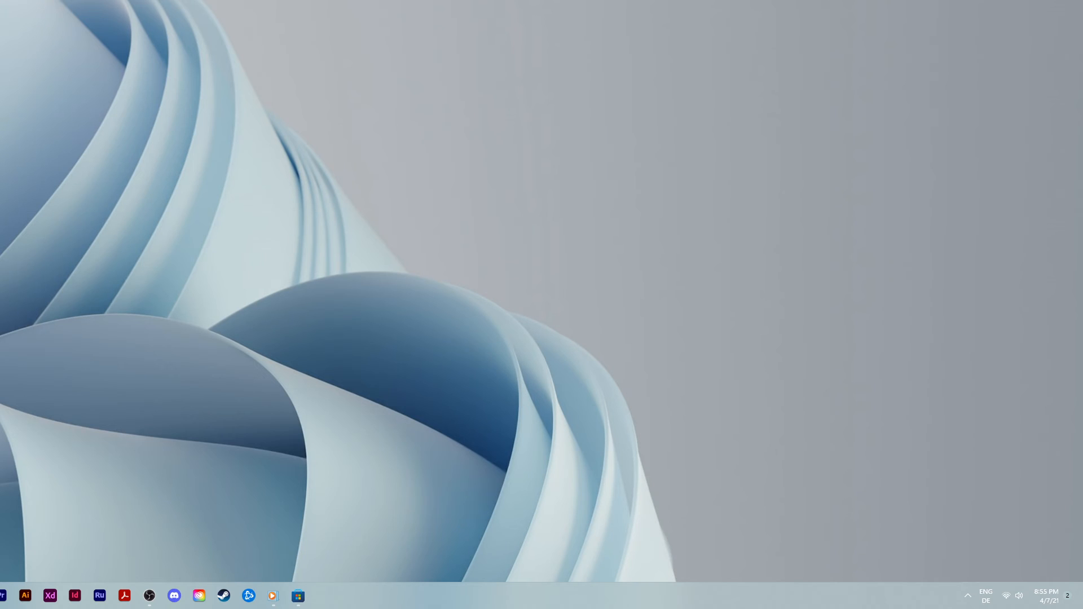
Step: Show TranslucentTB's context actions, including App settings and Uninstall
right_click(297, 596)
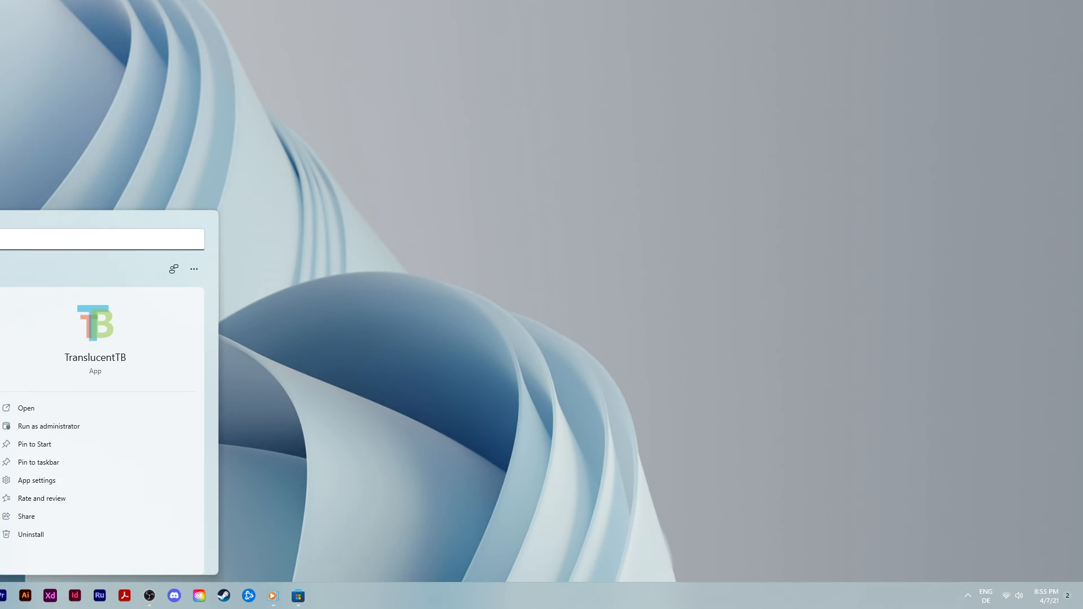